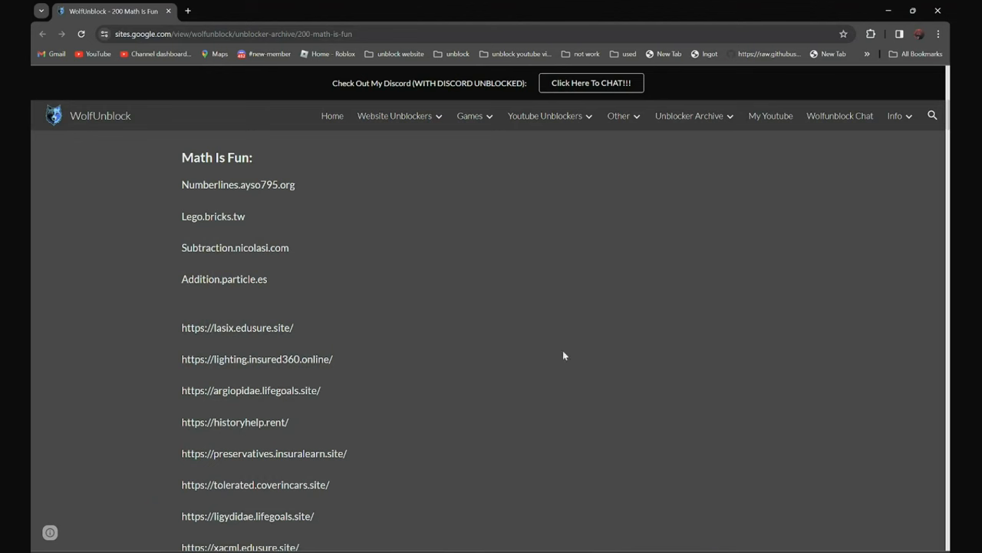
{"action": "mouse_move", "coordinate": [552, 343]}
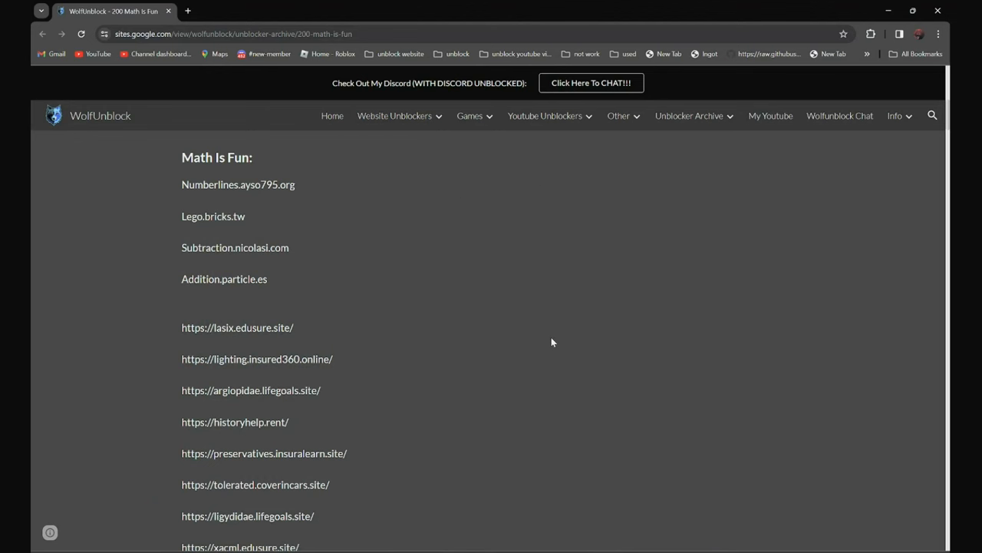
- Load the copied numberlines.ayso795.org address in a new tab to reach Math Is Fun
{"action": "scroll", "scroll_direction": "down", "scroll_amount": 3}
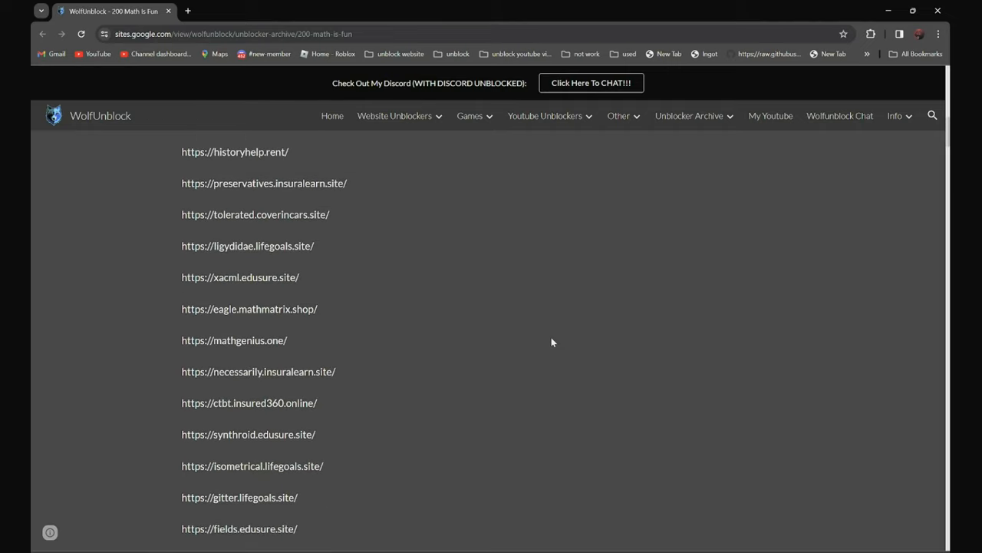
{"action": "scroll", "scroll_direction": "up", "scroll_amount": 3}
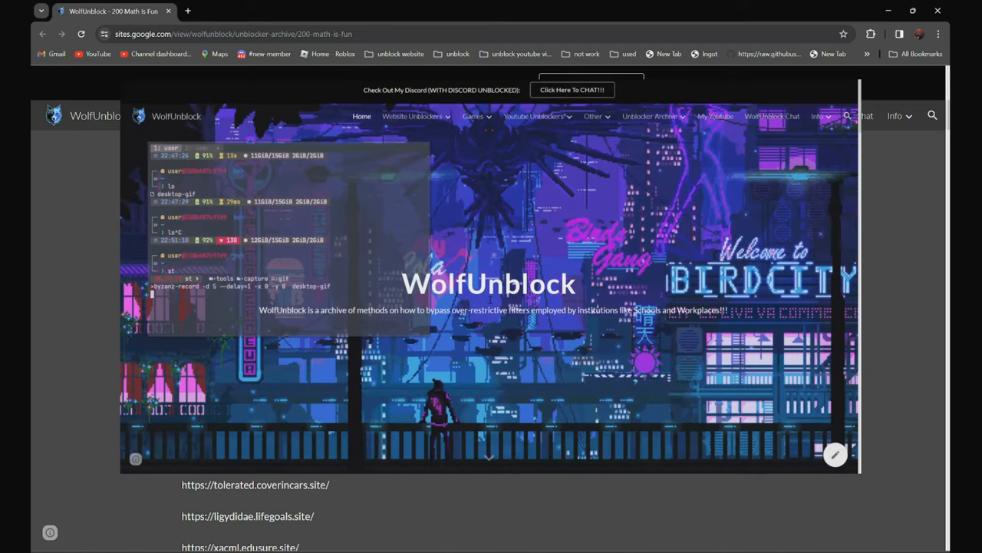
{"action": "left_click", "coordinate": [649, 116]}
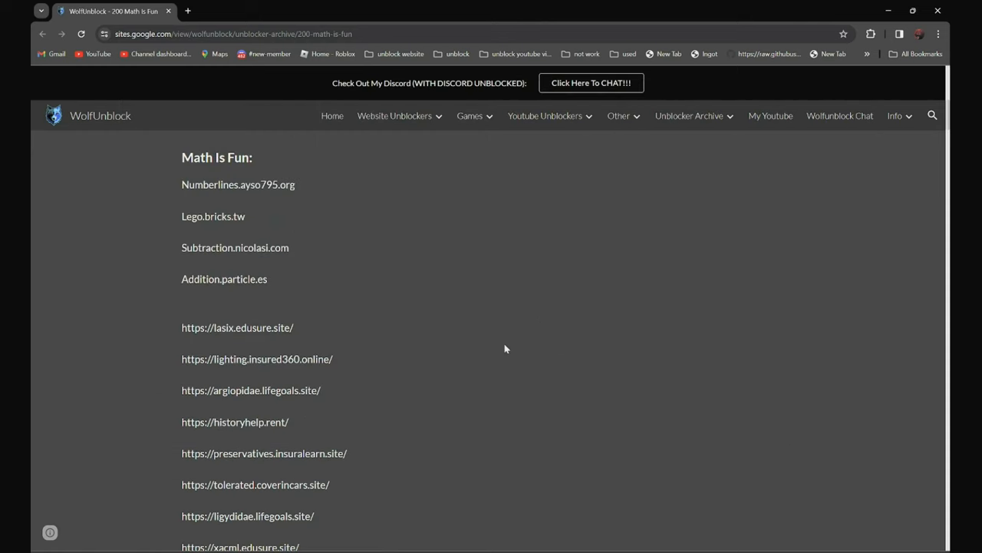
{"action": "mouse_move", "coordinate": [256, 206]}
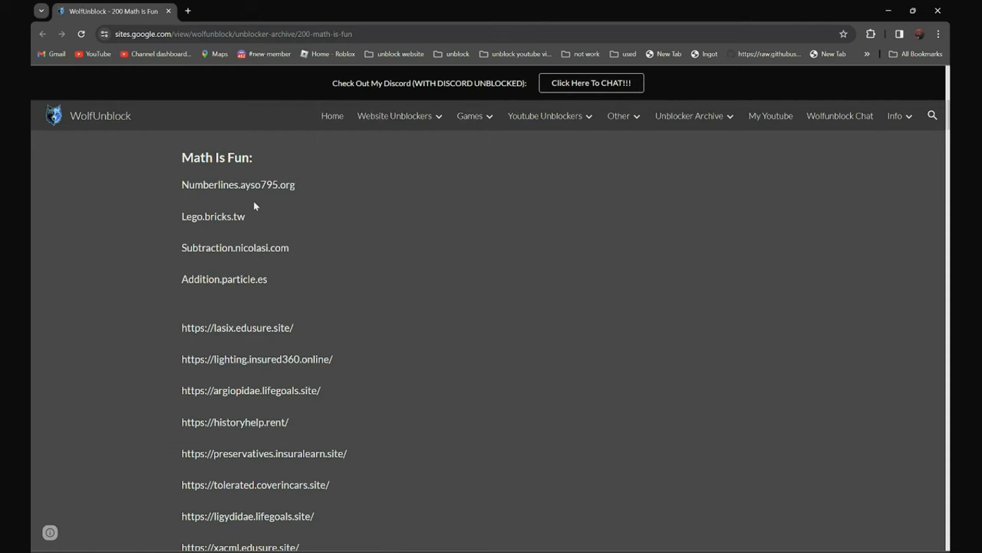
{"action": "mouse_move", "coordinate": [260, 168]}
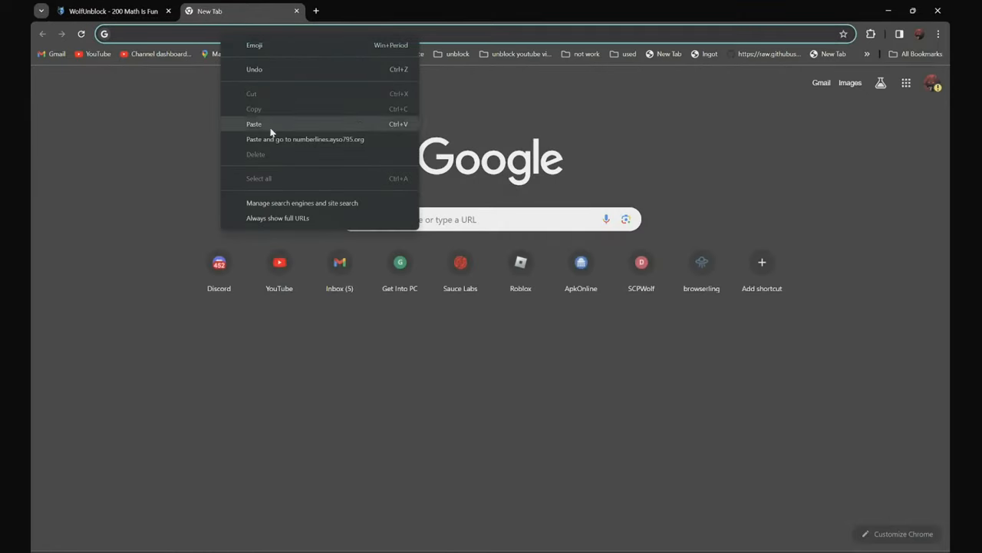
{"action": "left_click", "coordinate": [254, 124]}
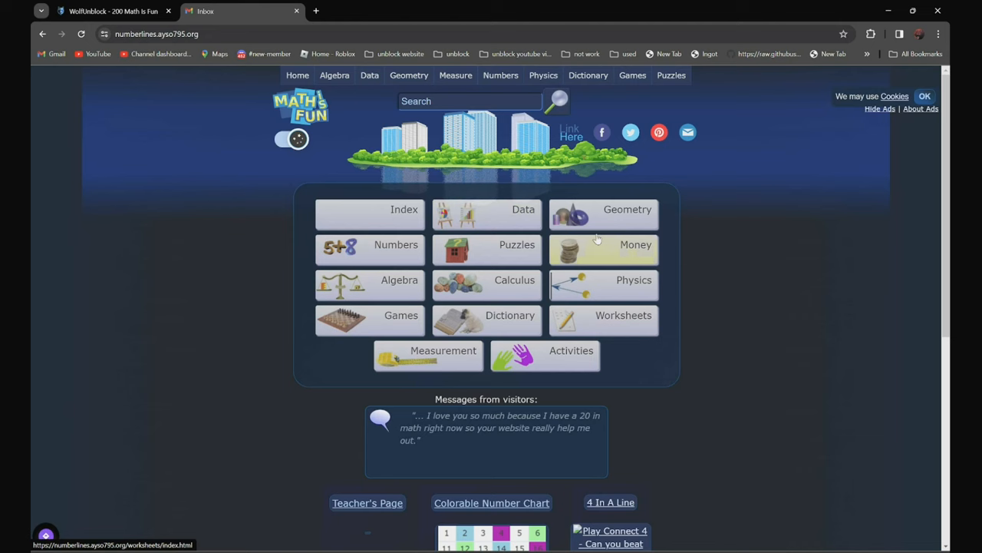
{"action": "mouse_move", "coordinate": [511, 374]}
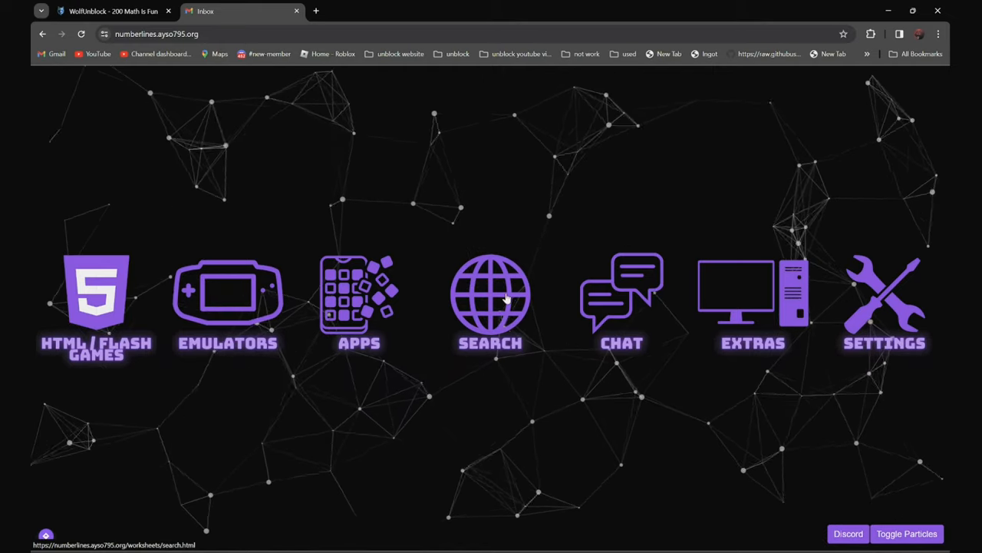
- Open the Search page from the Astroid V3 launcher's globe icon
{"action": "left_click", "coordinate": [491, 294]}
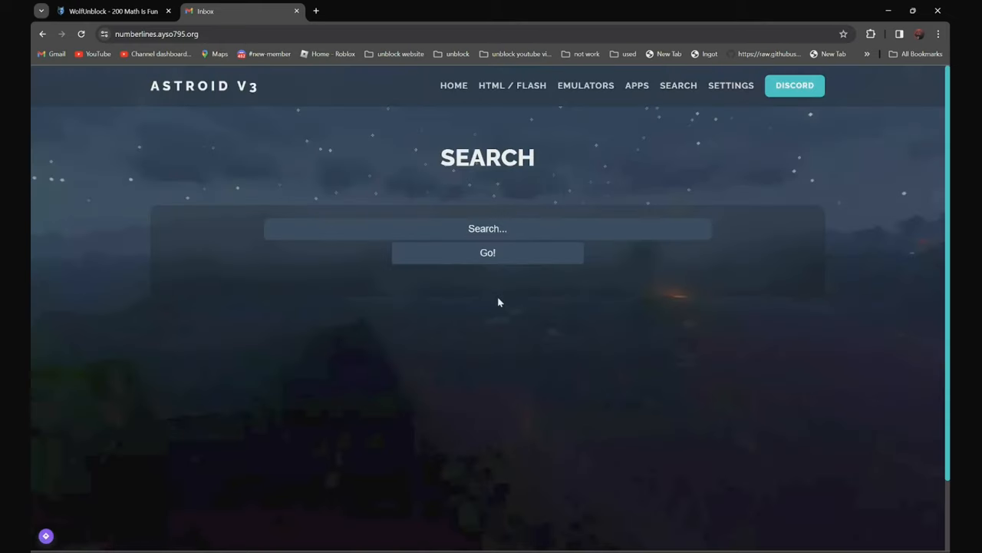
{"action": "mouse_move", "coordinate": [495, 138]}
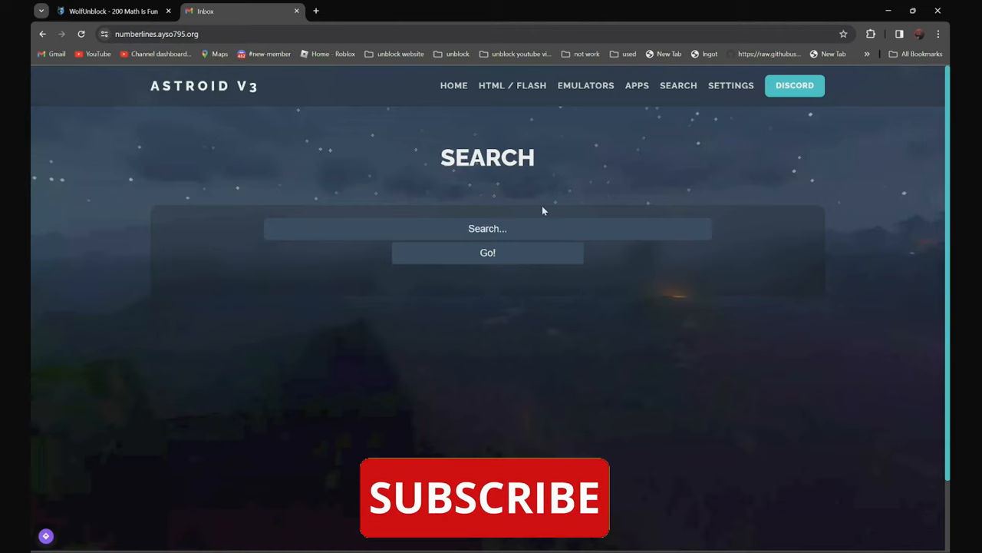
{"action": "mouse_move", "coordinate": [444, 142]}
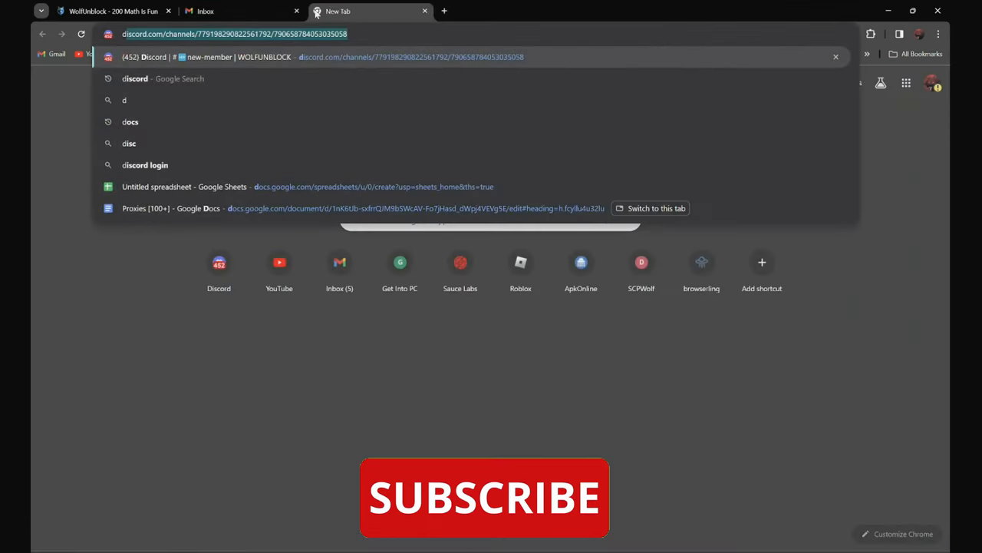
- Search Google for 'discord' and copy the Discord homepage result link
{"action": "type", "text": "discord"}
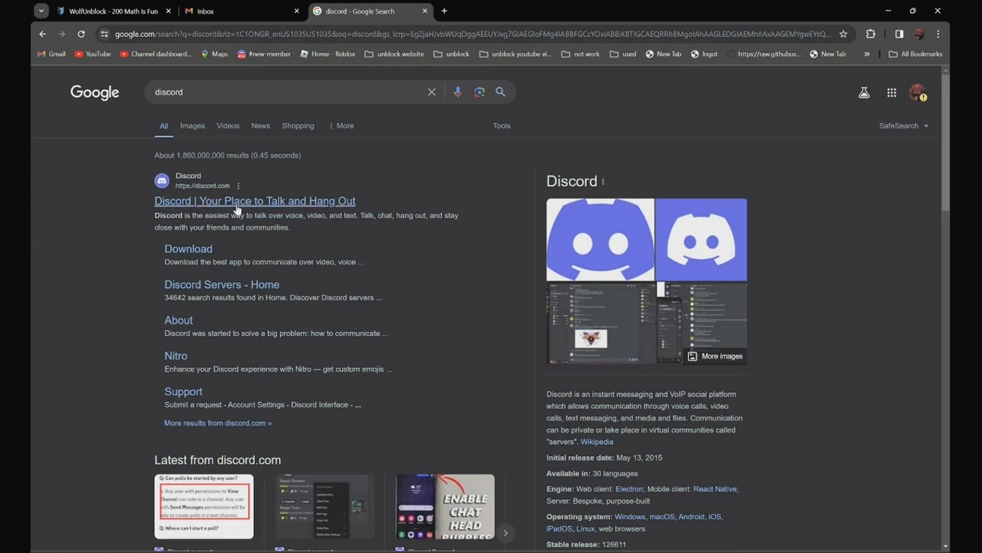
{"action": "right_click", "coordinate": [238, 207]}
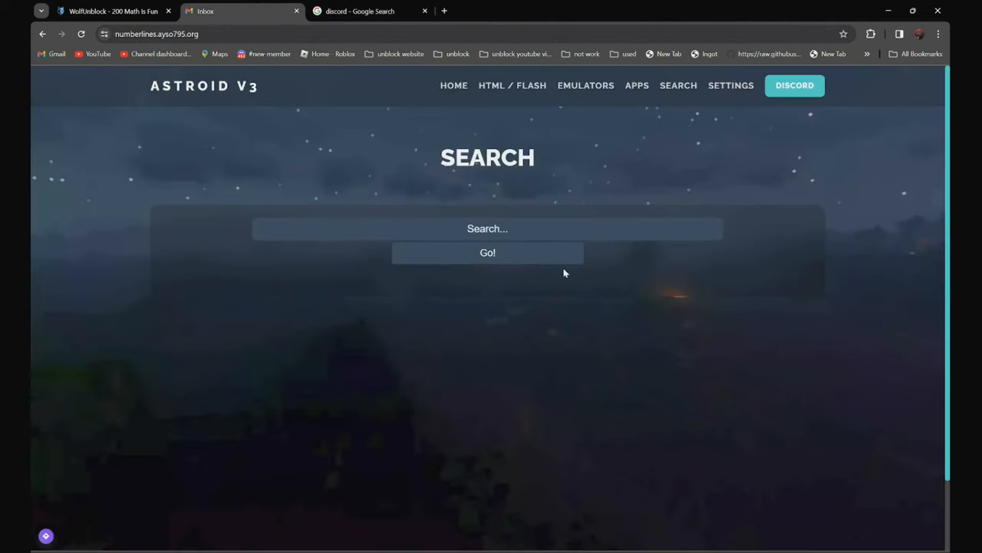
{"action": "right_click", "coordinate": [487, 228]}
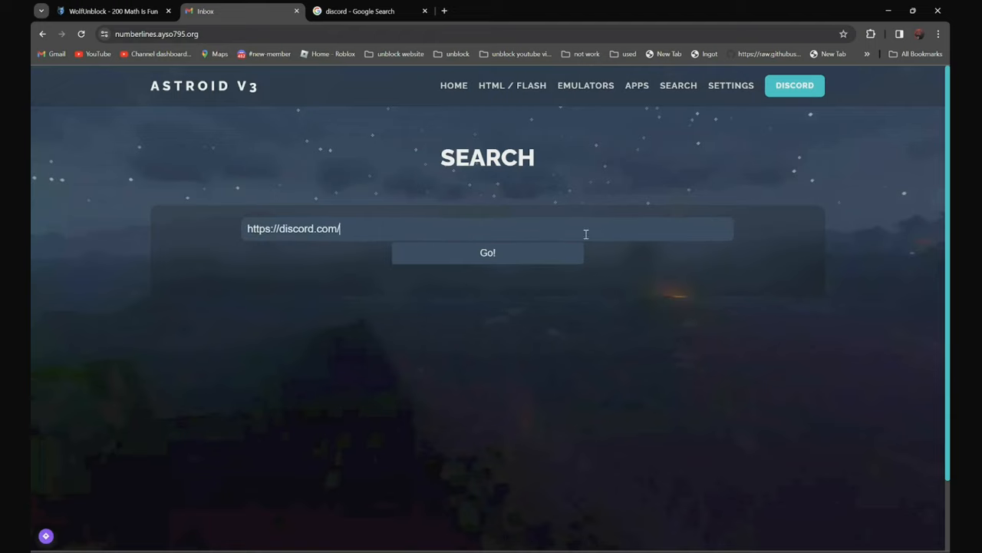
{"action": "left_click", "coordinate": [487, 252]}
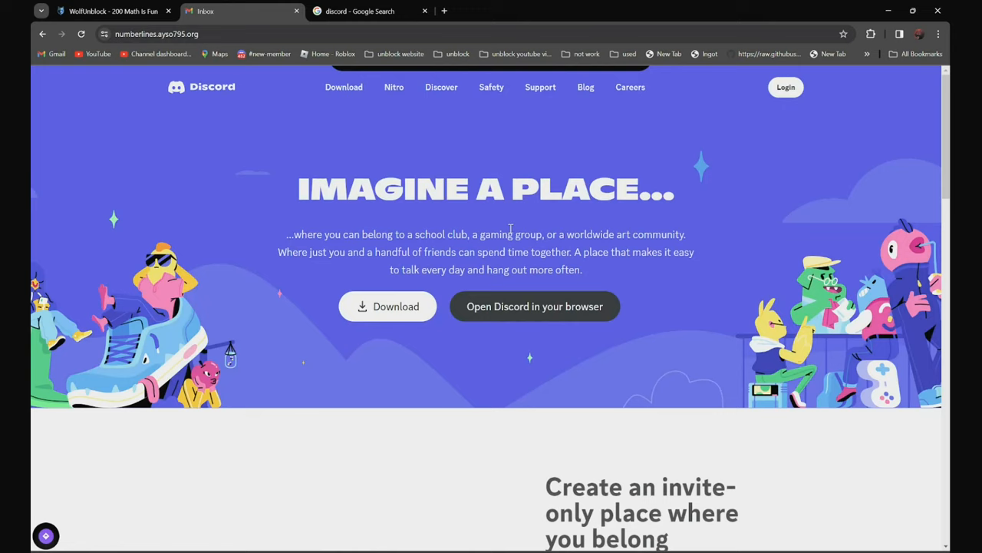
{"action": "mouse_move", "coordinate": [702, 297]}
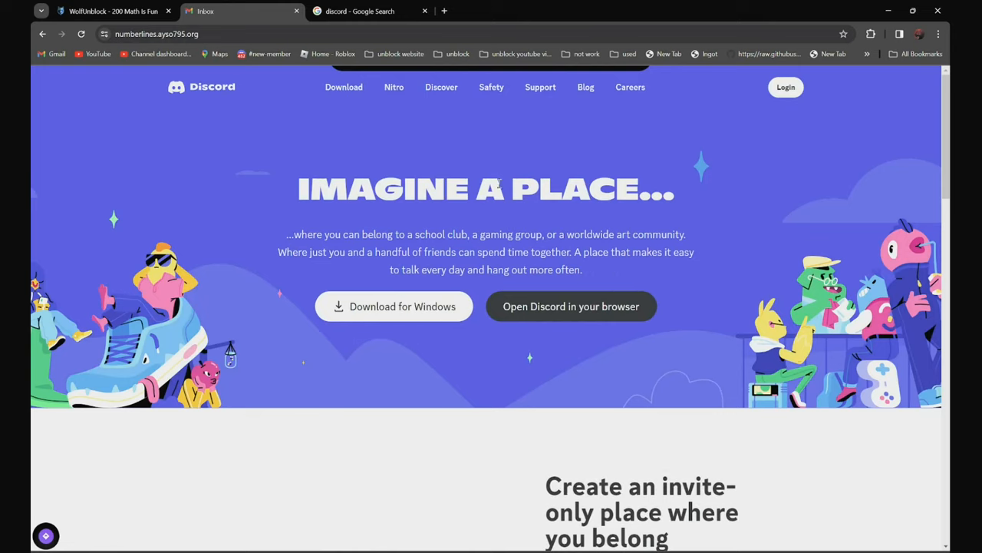
- Scroll down to the proxied Discord homepage footer and back up to the features
{"action": "scroll", "scroll_direction": "down", "scroll_amount": 3}
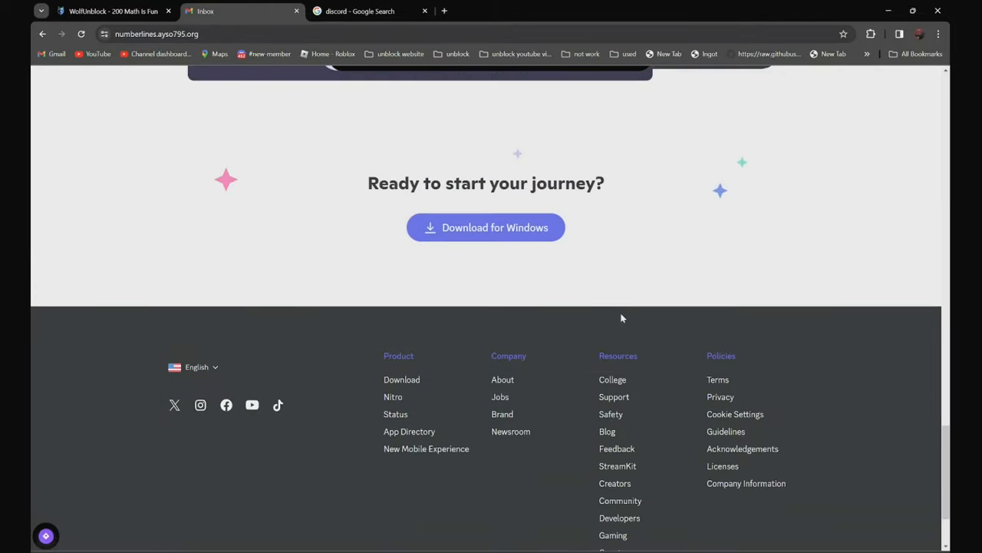
{"action": "scroll", "scroll_direction": "up", "scroll_amount": 3}
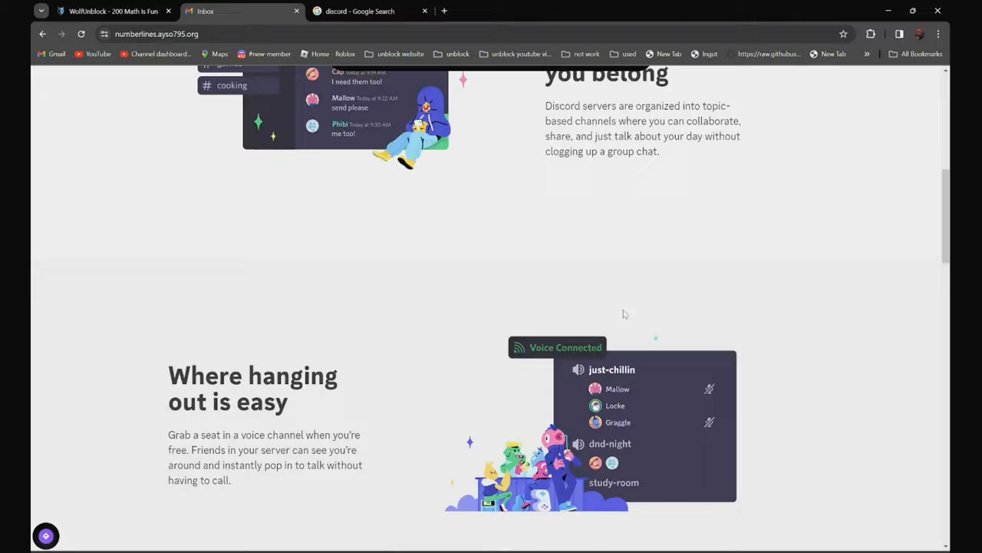